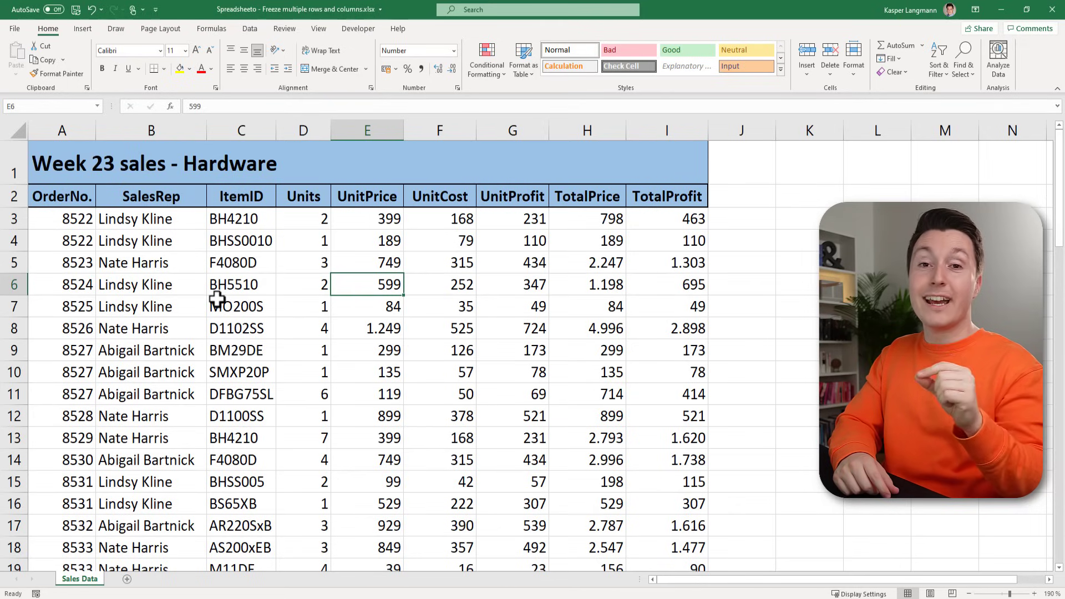
Select cell A3, just below the title and column header rows, as the freeze point.
left_click(368, 306)
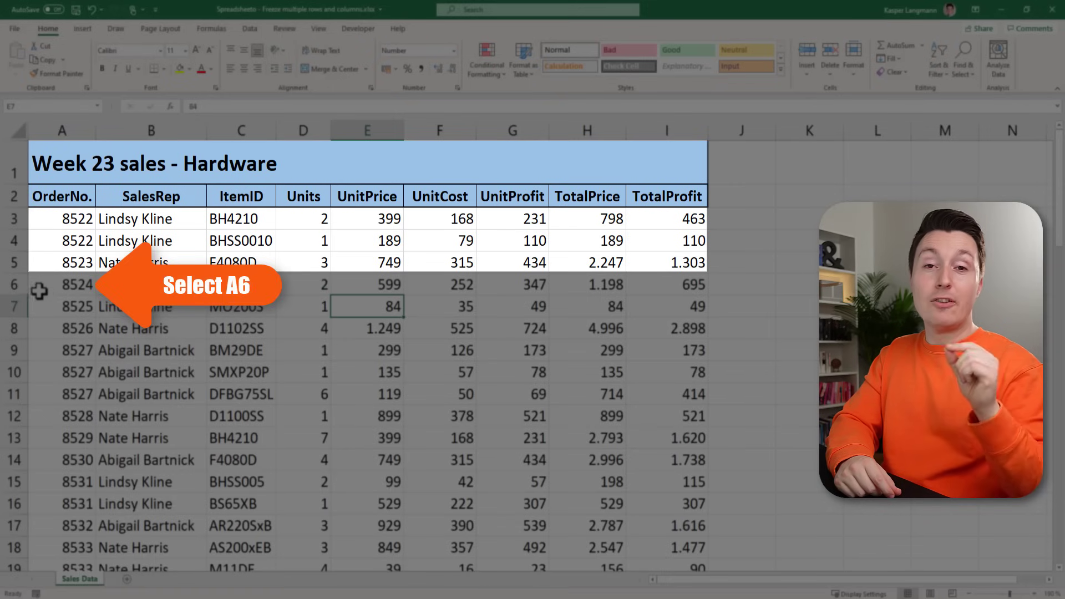
left_click(62, 285)
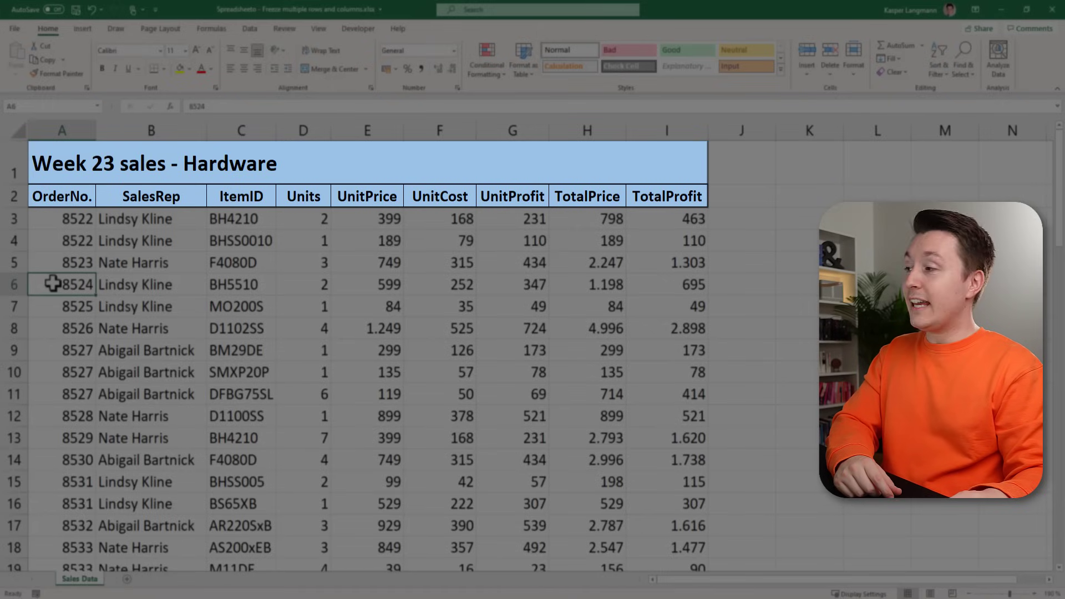
left_click(62, 219)
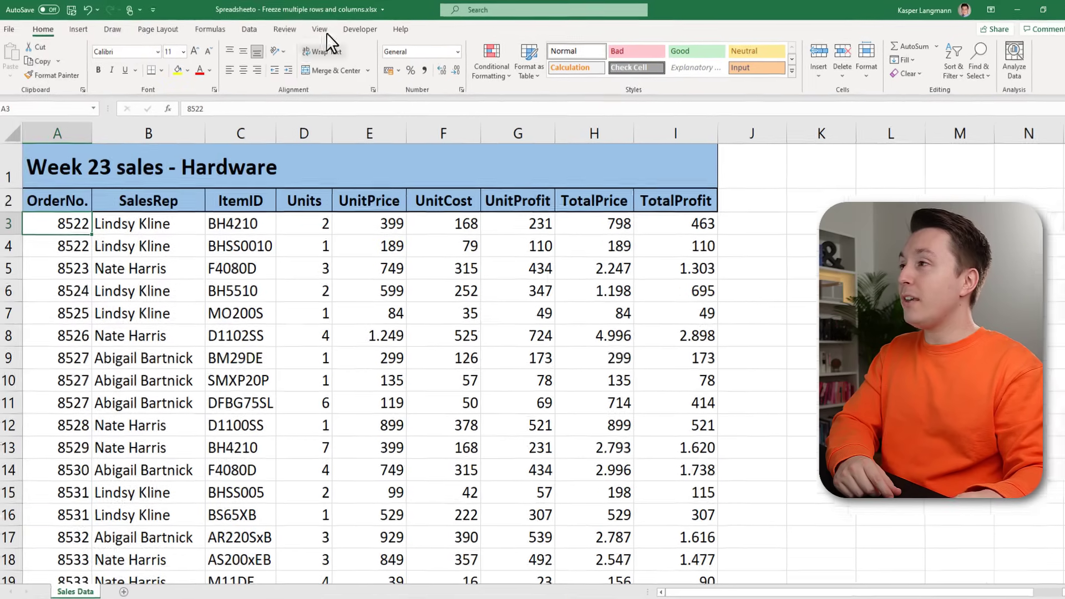
Apply Freeze Panes at A3 and scroll to confirm the header rows stay fixed.
left_click(319, 29)
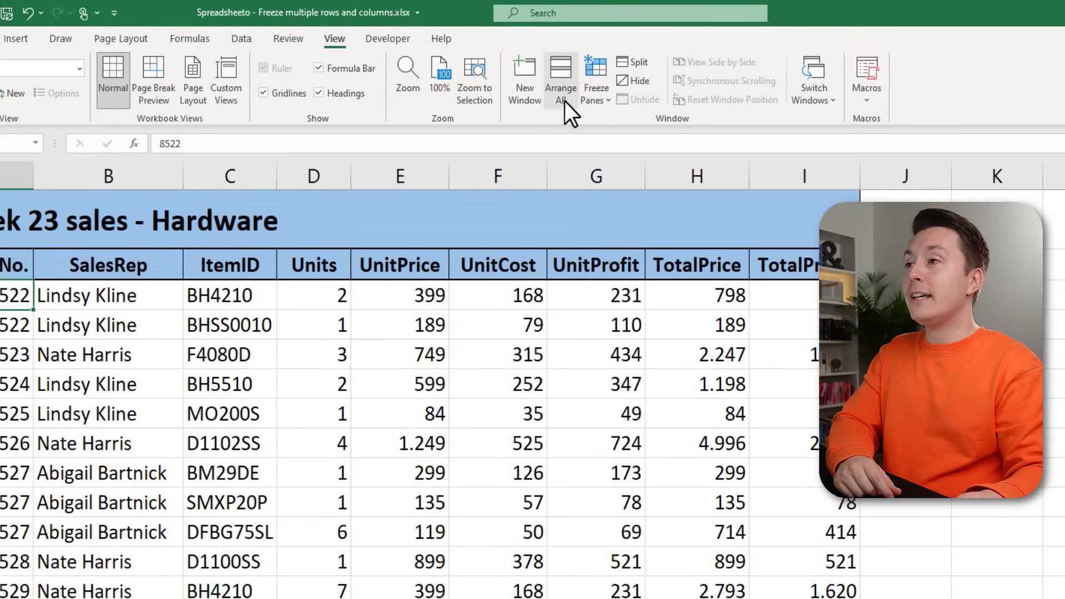
left_click(595, 78)
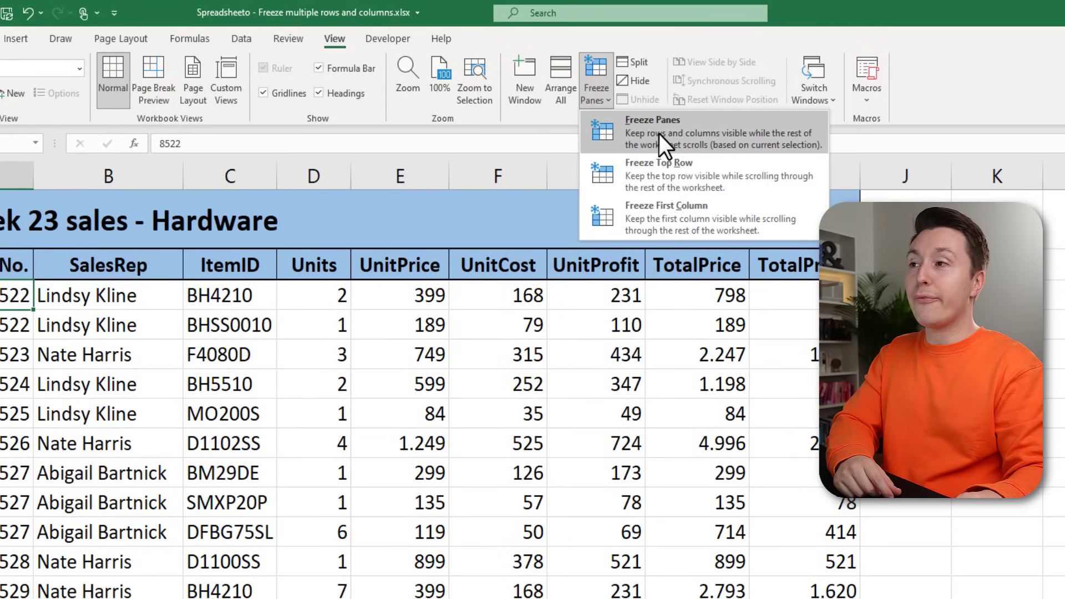
left_click(652, 132)
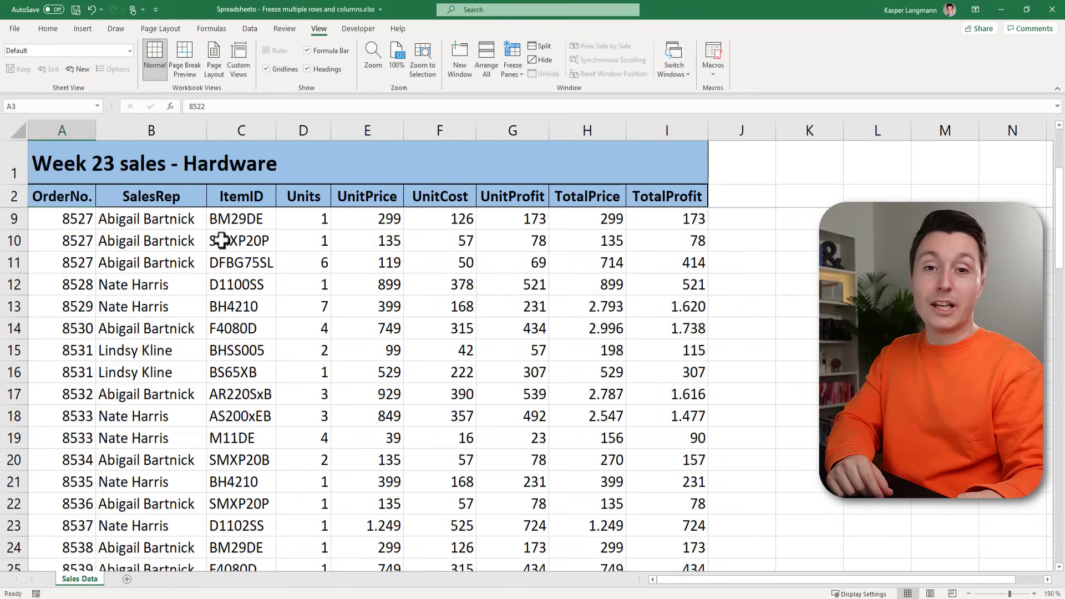
scroll("up", 3)
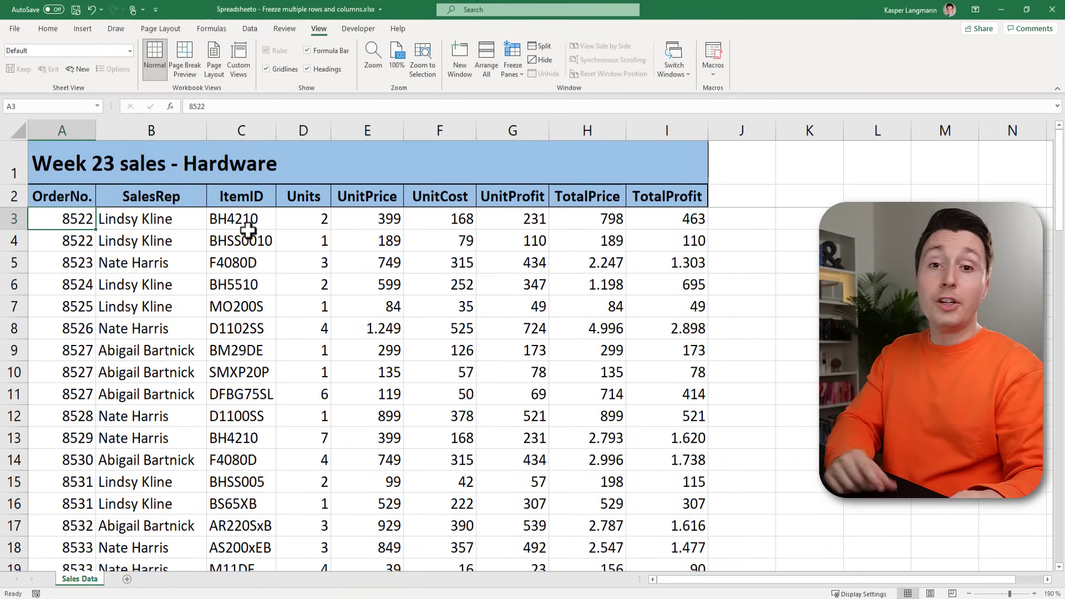
left_click(513, 57)
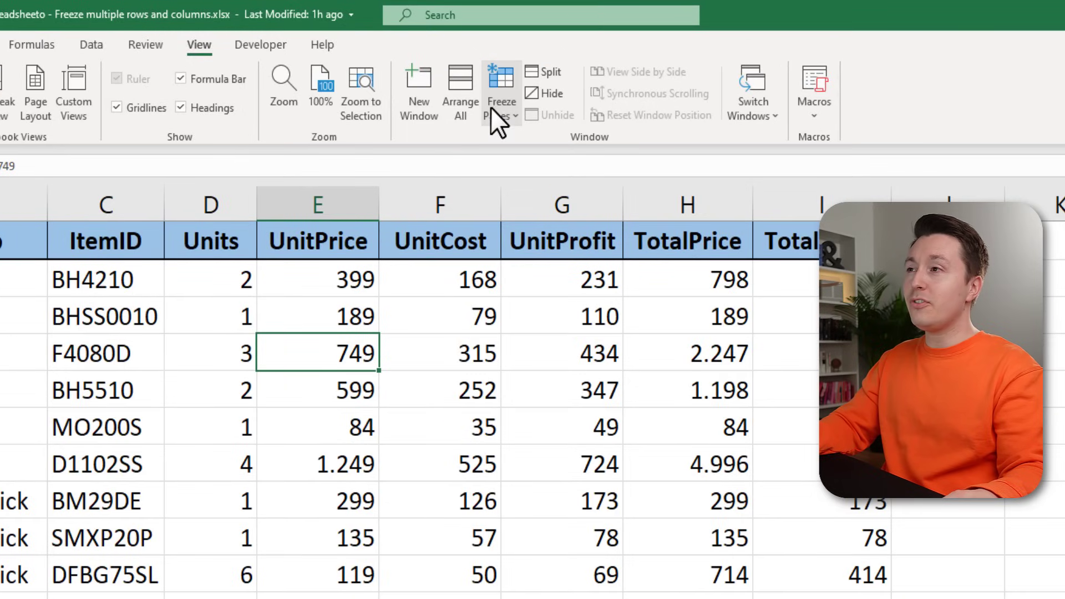
left_click(502, 92)
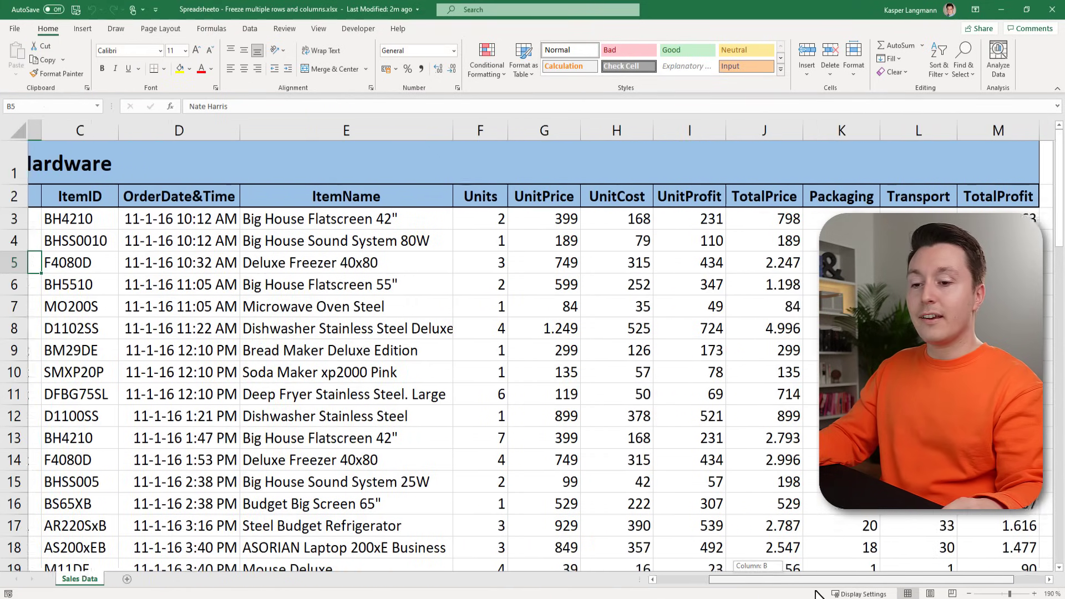
Select cell D3 as the freeze corner and bring up the Freeze Panes options.
scroll("right", 3)
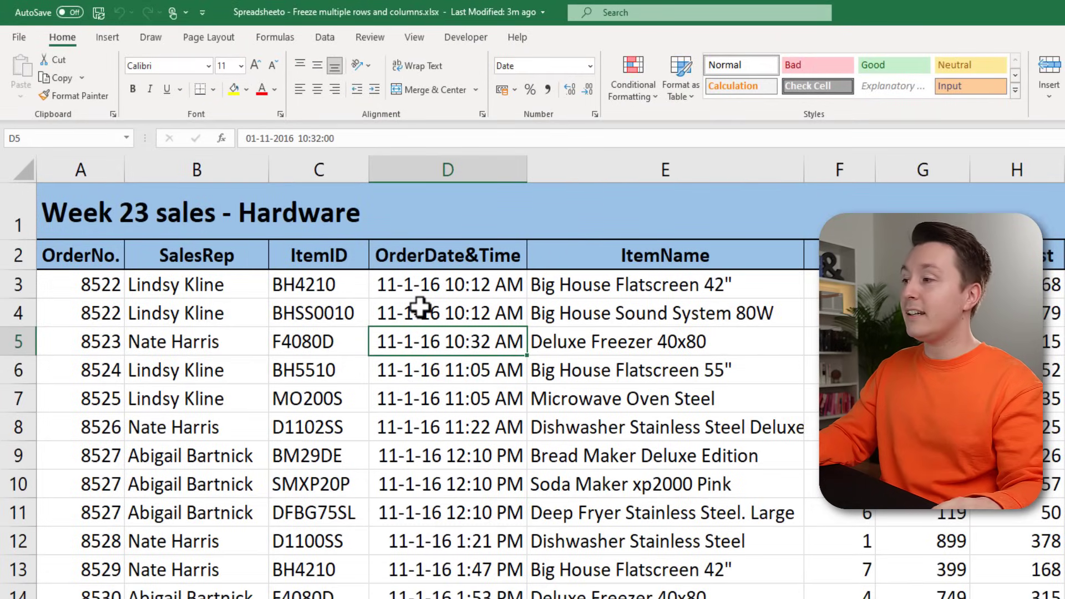
left_click(447, 285)
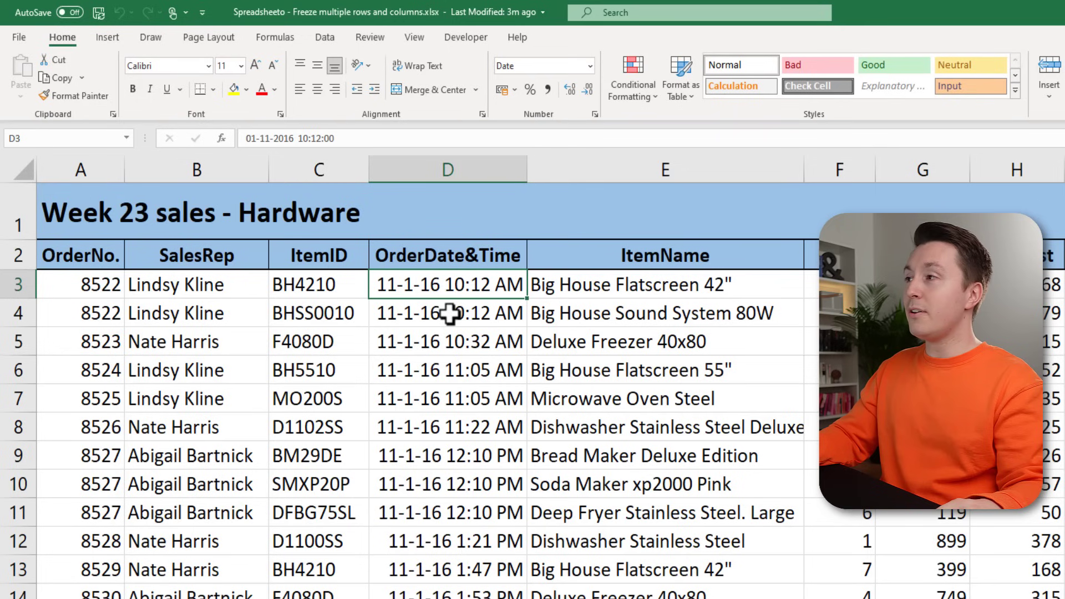
left_click(413, 38)
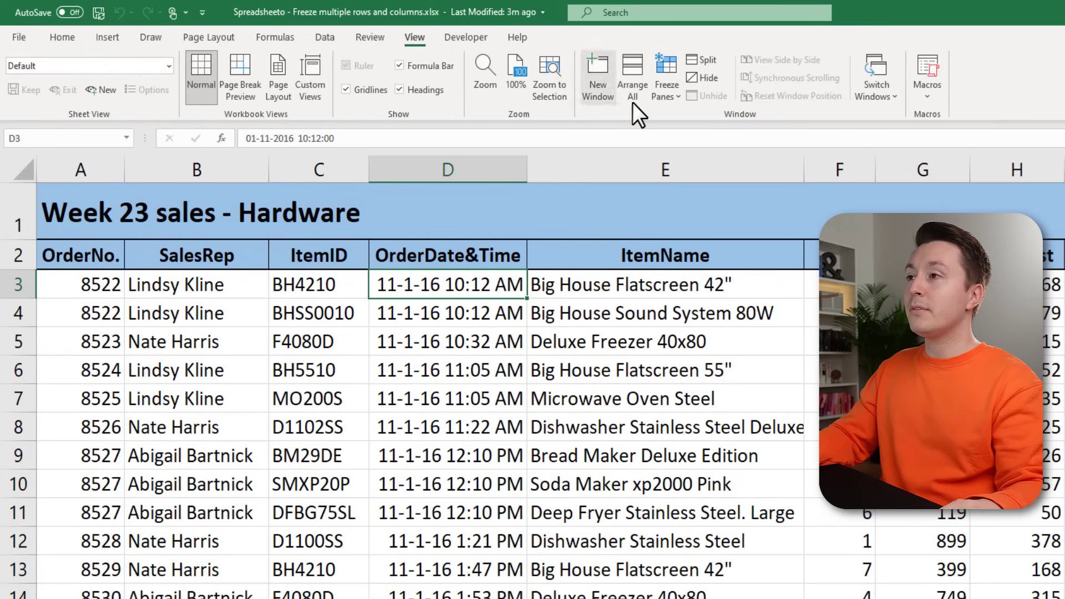
left_click(665, 76)
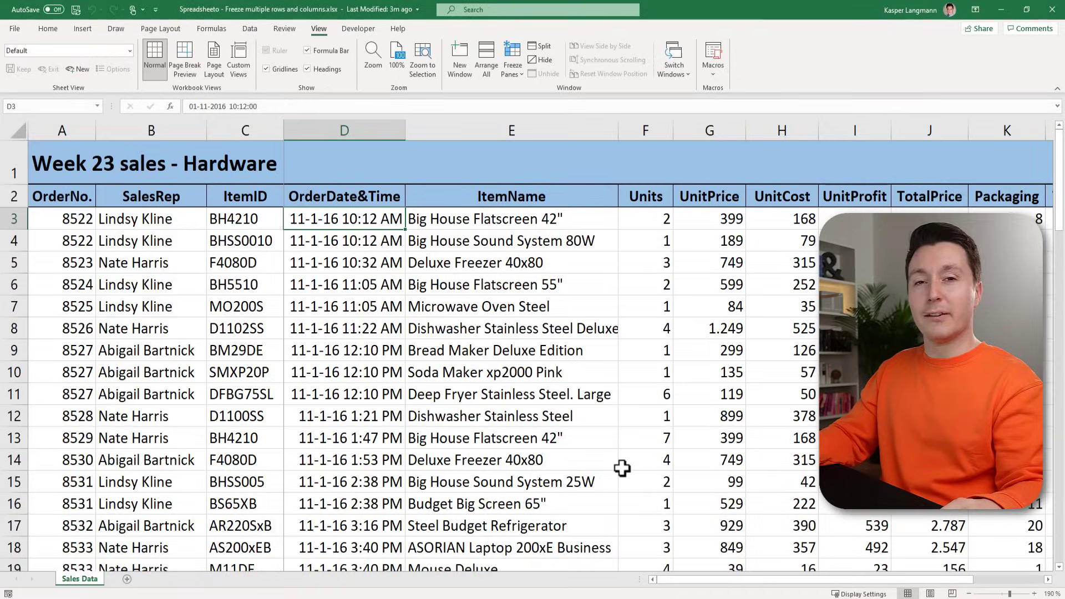
Scroll the sheet to verify the two header rows and first three columns stay frozen.
scroll("down", 3)
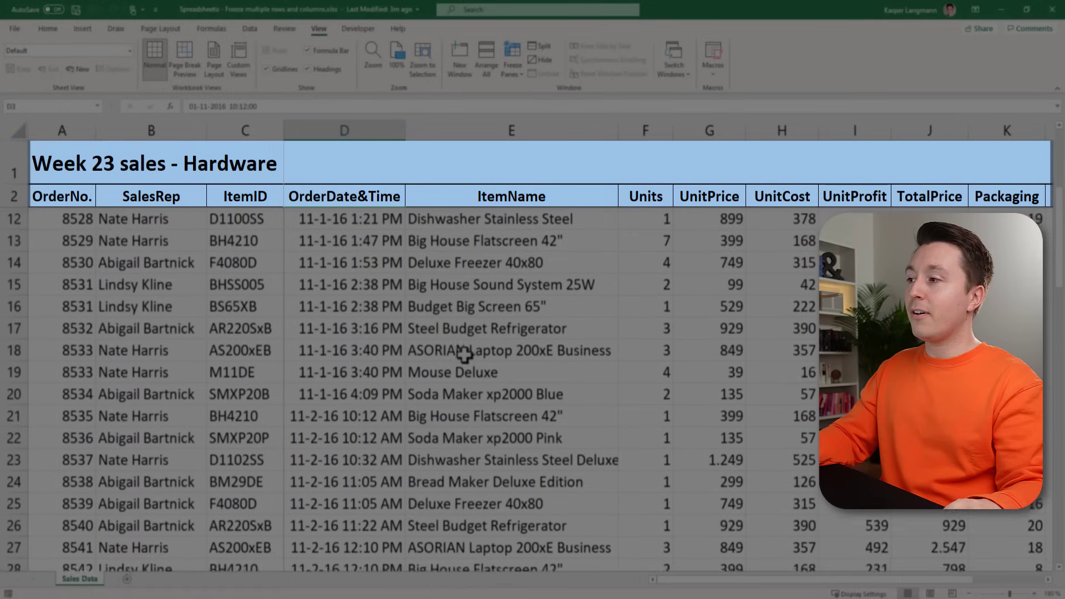
scroll("up", 3)
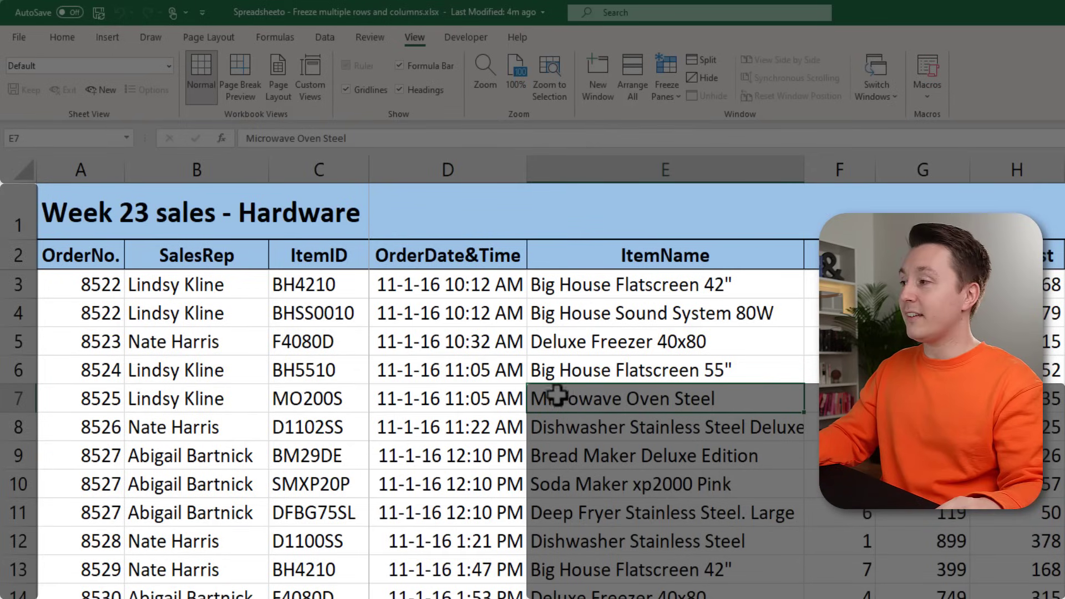
left_click(196, 284)
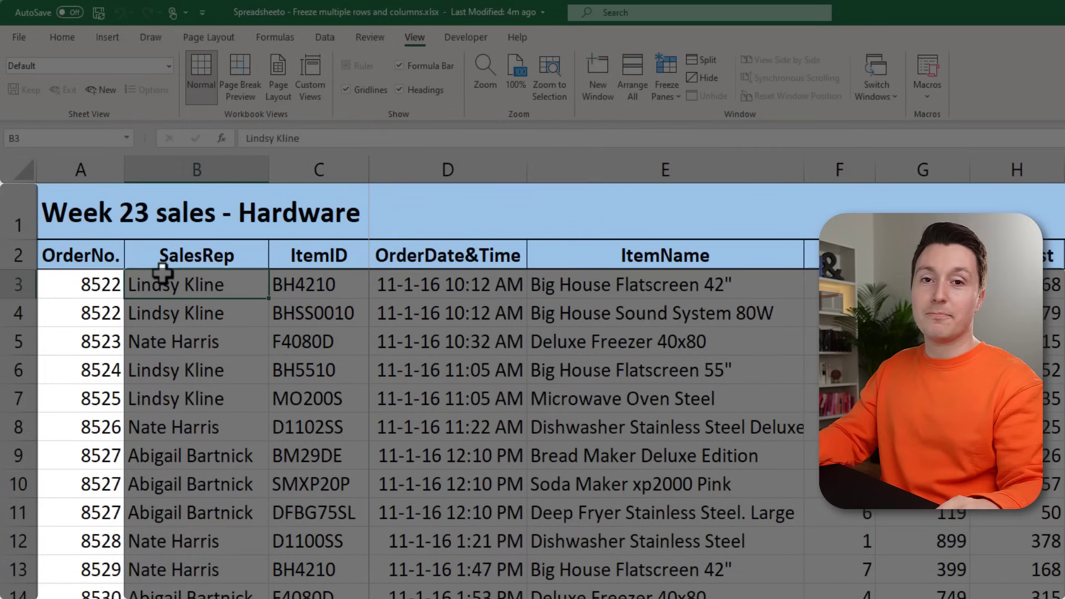
left_click(447, 284)
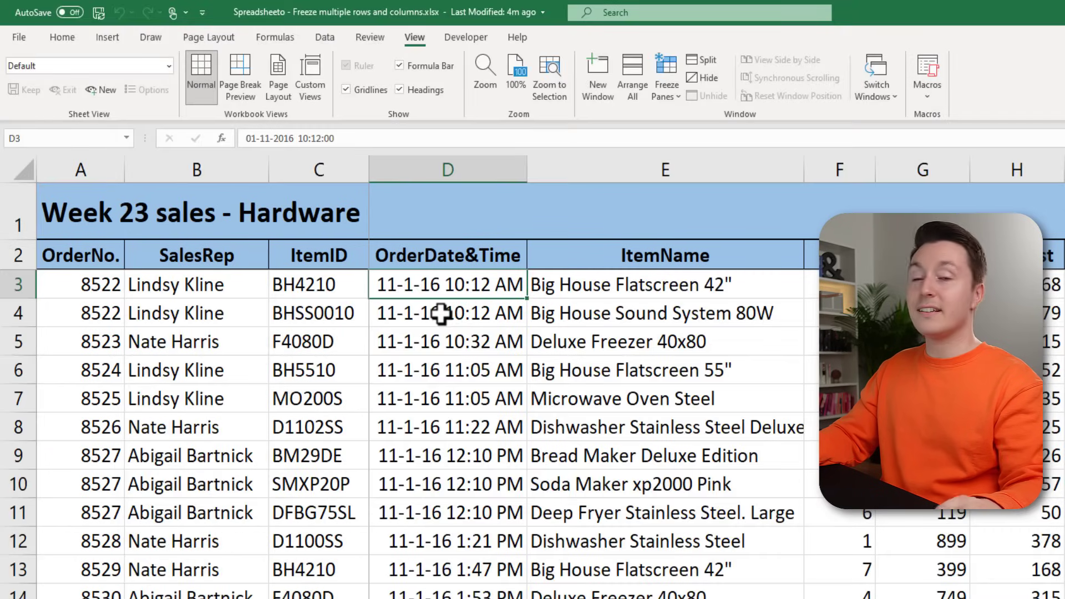
scroll("down", 3)
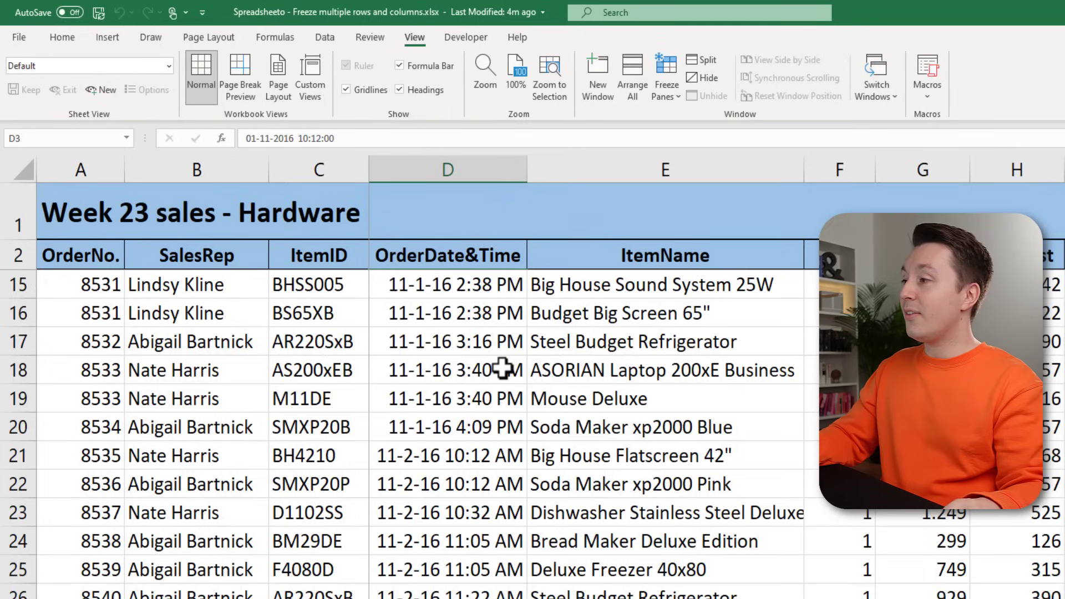